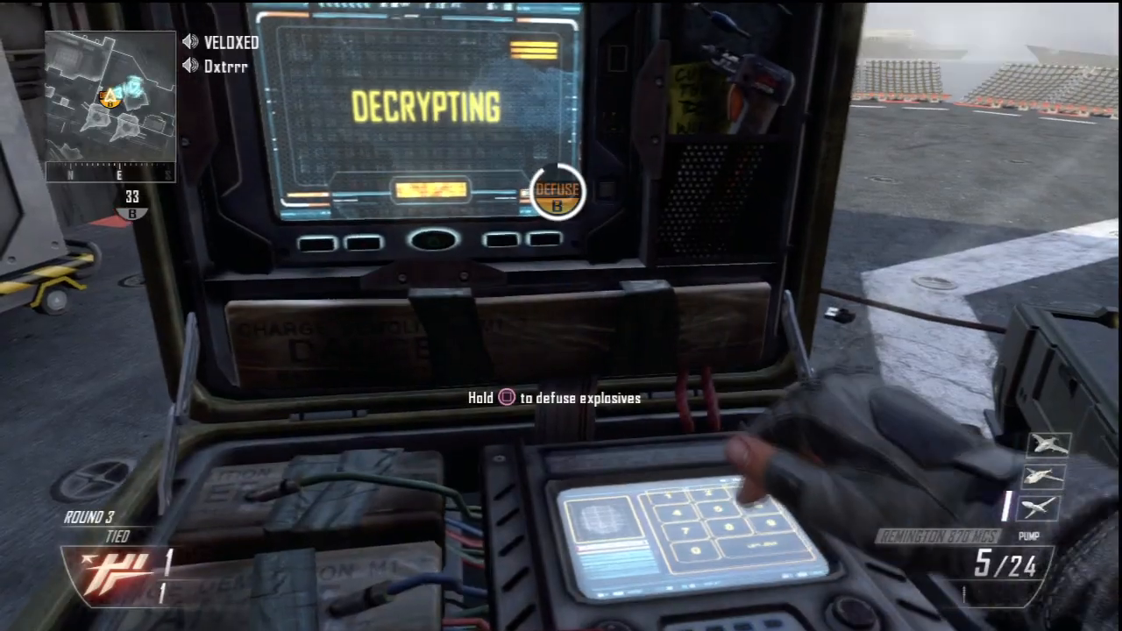
key(e)
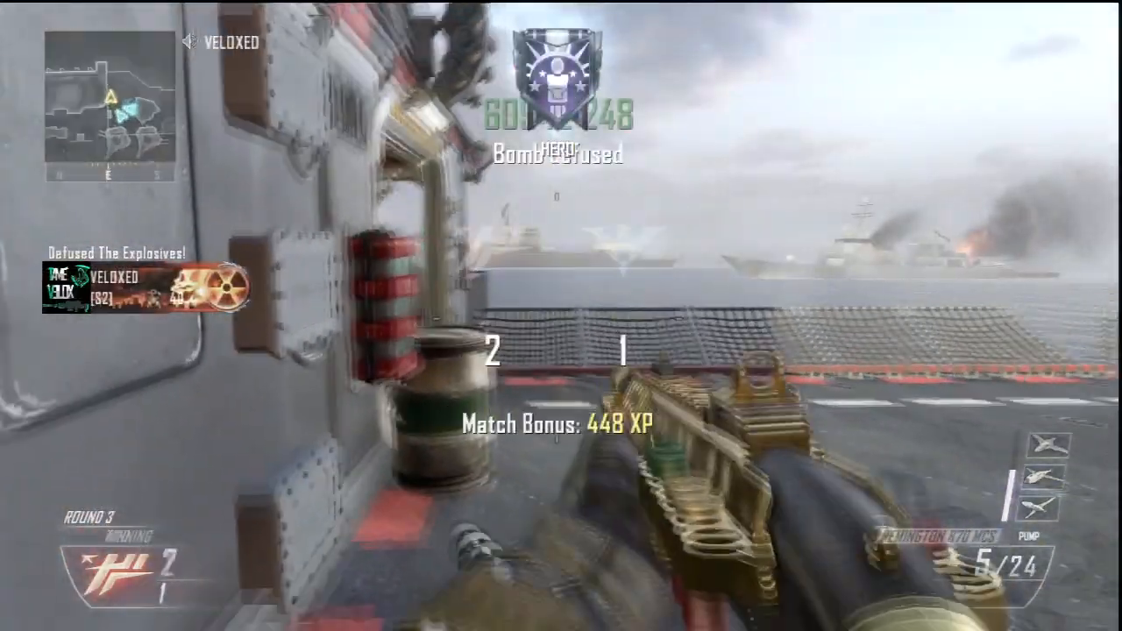